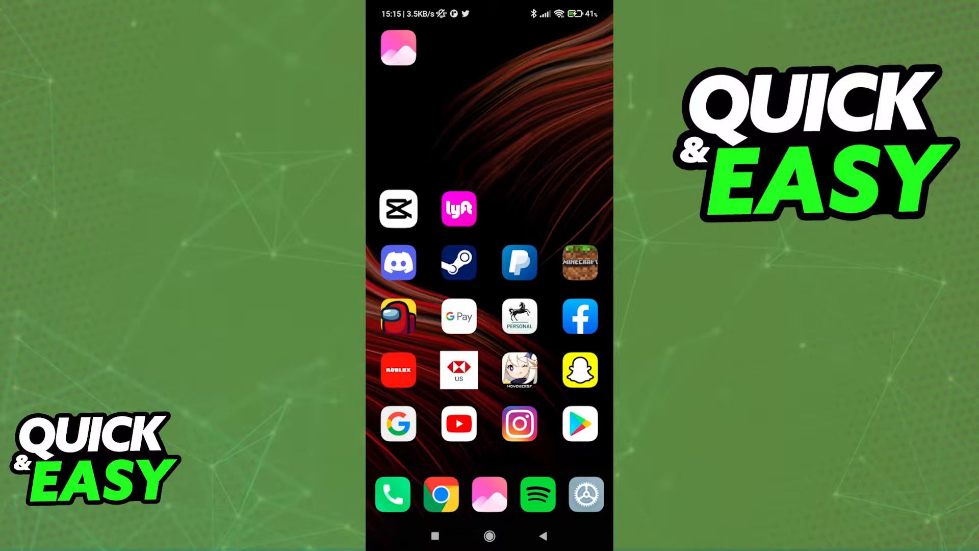
- Launch the Play Store from the home screen and bring up the account menu via the profile avatar
{"action": "left_click", "coordinate": [579, 424]}
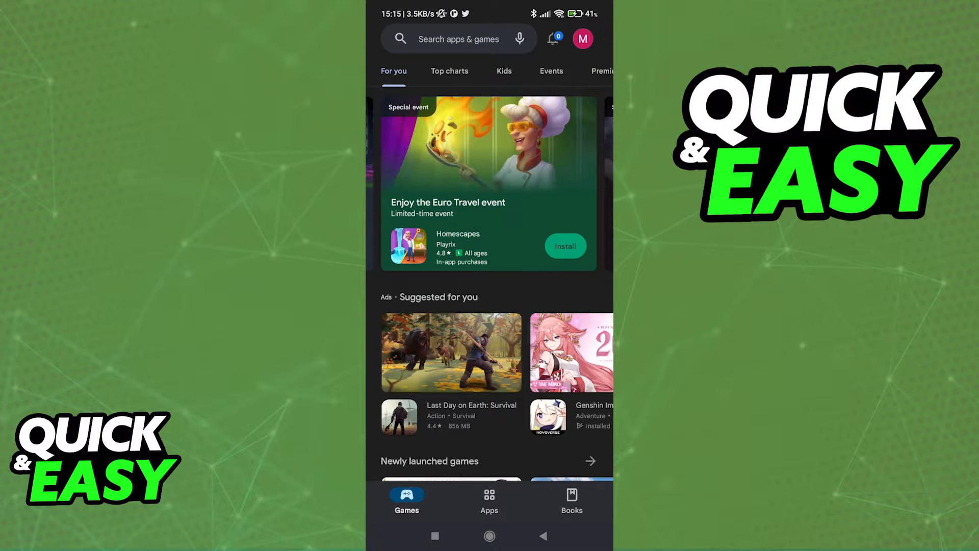
{"action": "left_click", "coordinate": [582, 39]}
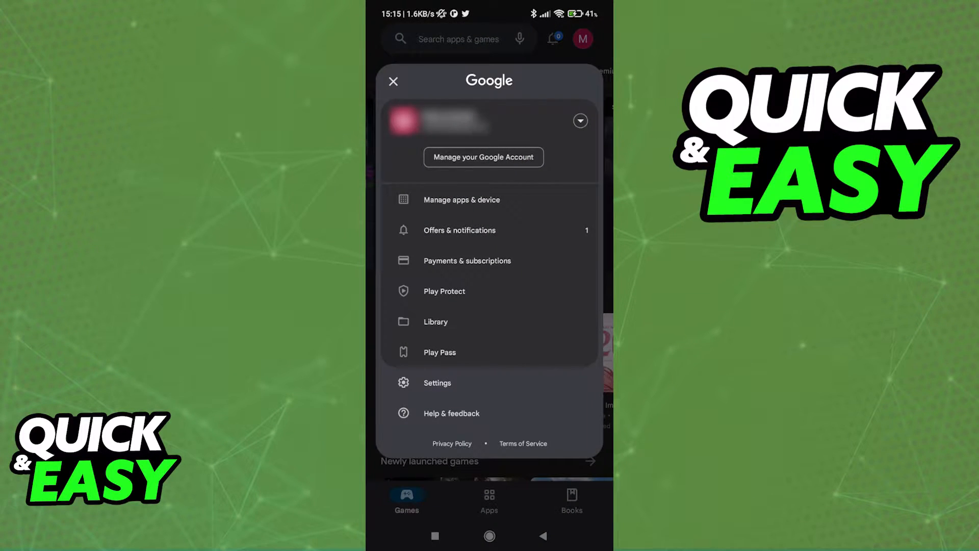
- From Help & feedback, open 'Learn about refunds on Google Play' and reach the Google Play refund policies list
{"action": "left_click", "coordinate": [394, 81]}
{"action": "type", "text": "refund"}
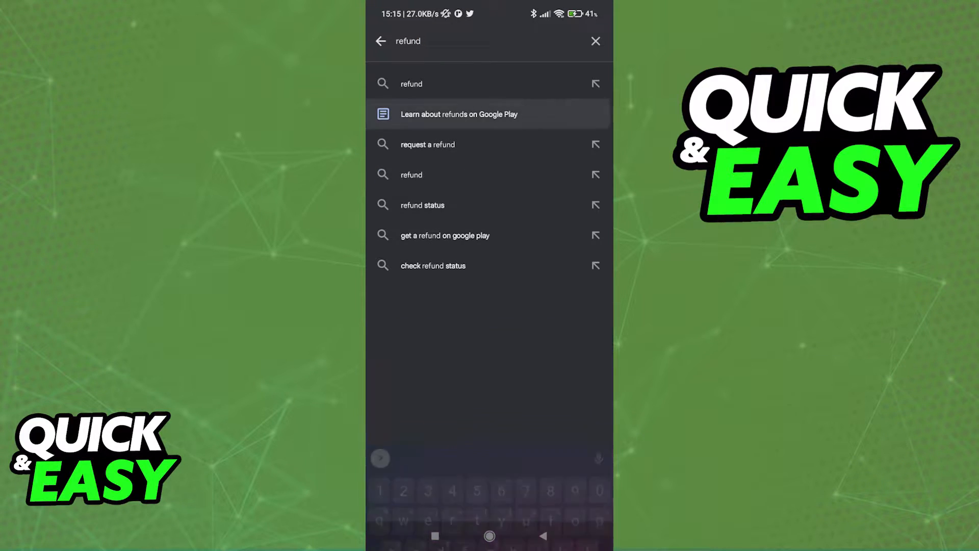
{"action": "left_click", "coordinate": [459, 113]}
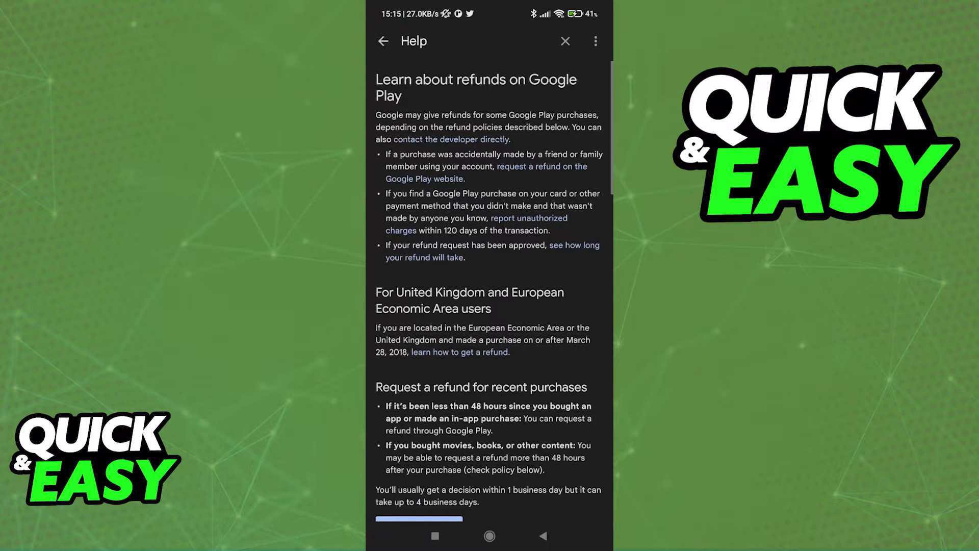
{"action": "scroll", "scroll_direction": "down", "scroll_amount": 3}
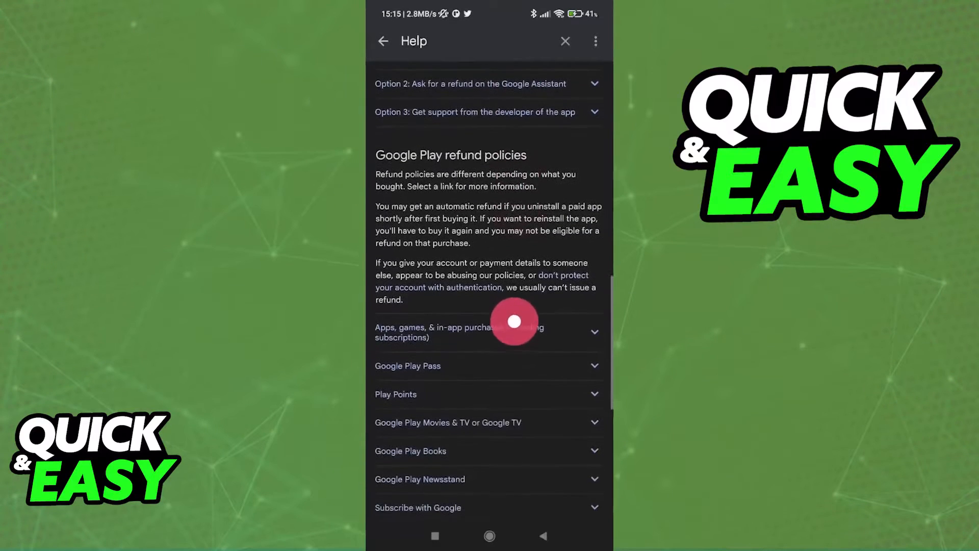
{"action": "scroll", "scroll_direction": "down", "scroll_amount": 3}
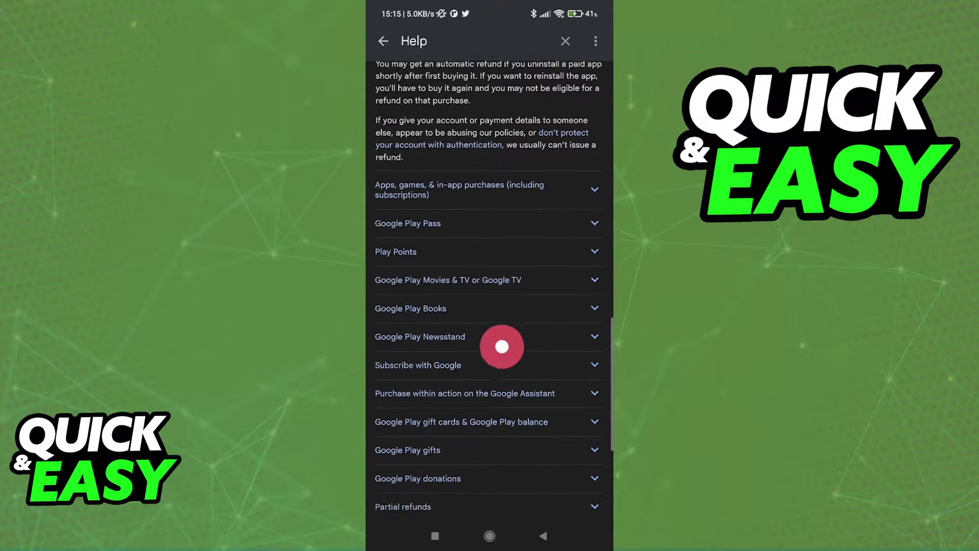
{"action": "scroll", "scroll_direction": "down", "scroll_amount": 3}
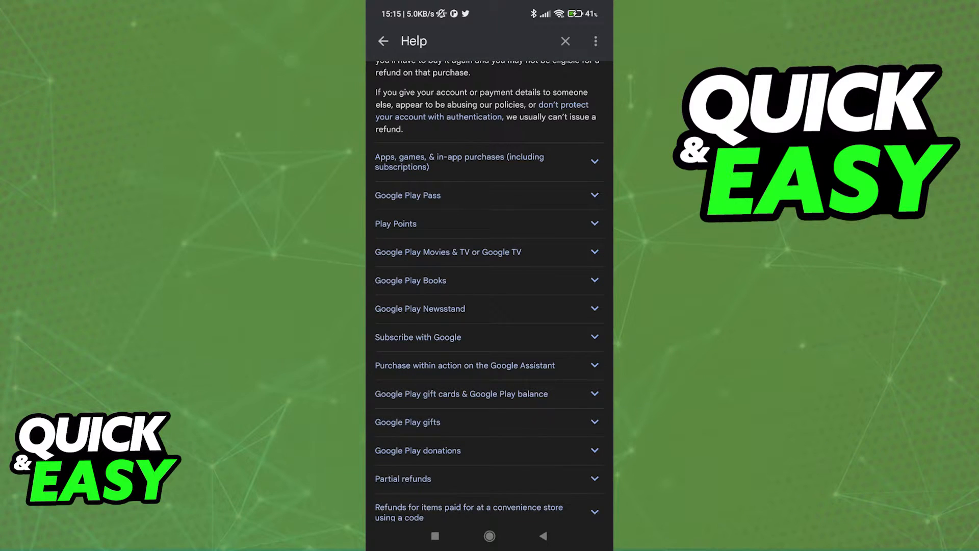
- Expand the Google Play Pass entry under refund policies and read its policy text
{"action": "left_click", "coordinate": [487, 195]}
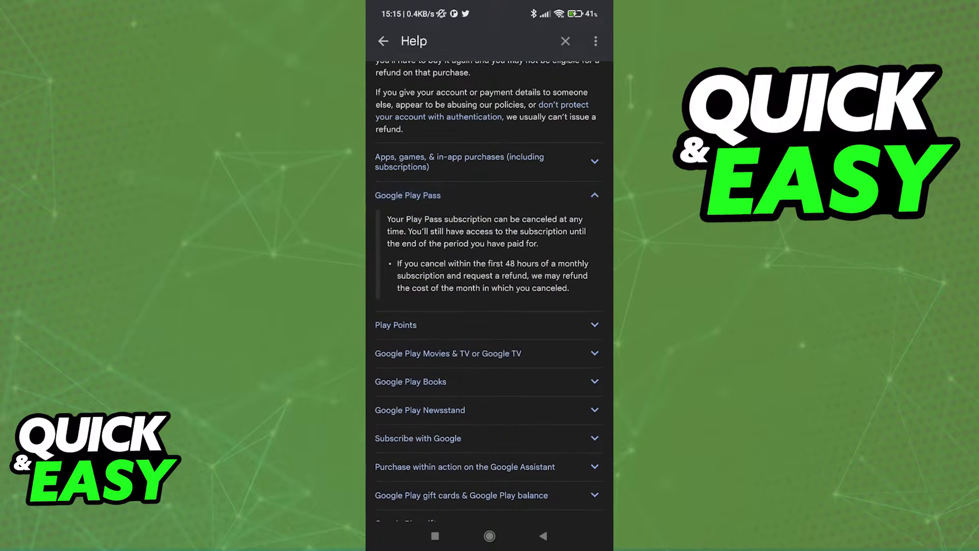
{"action": "scroll", "scroll_direction": "down", "scroll_amount": 3}
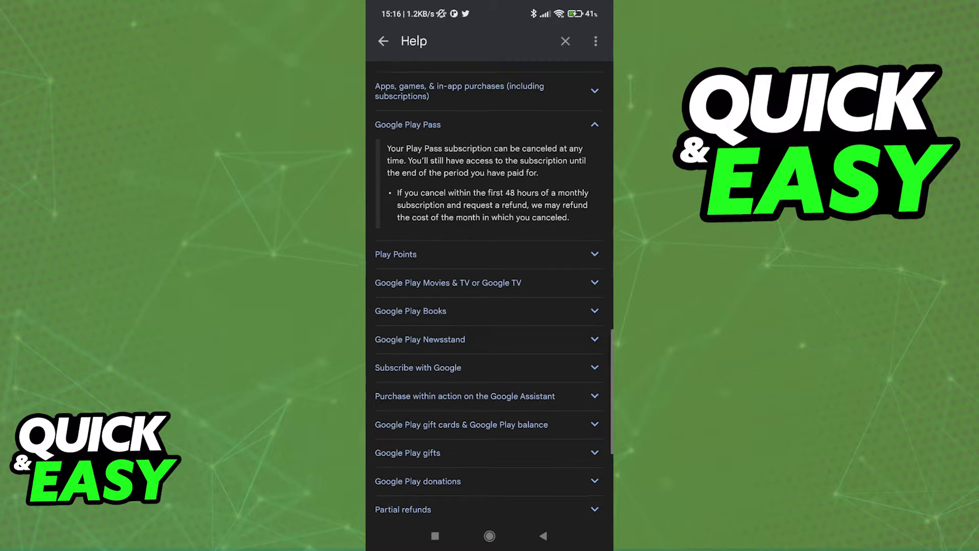
{"action": "scroll", "scroll_direction": "up", "scroll_amount": 3}
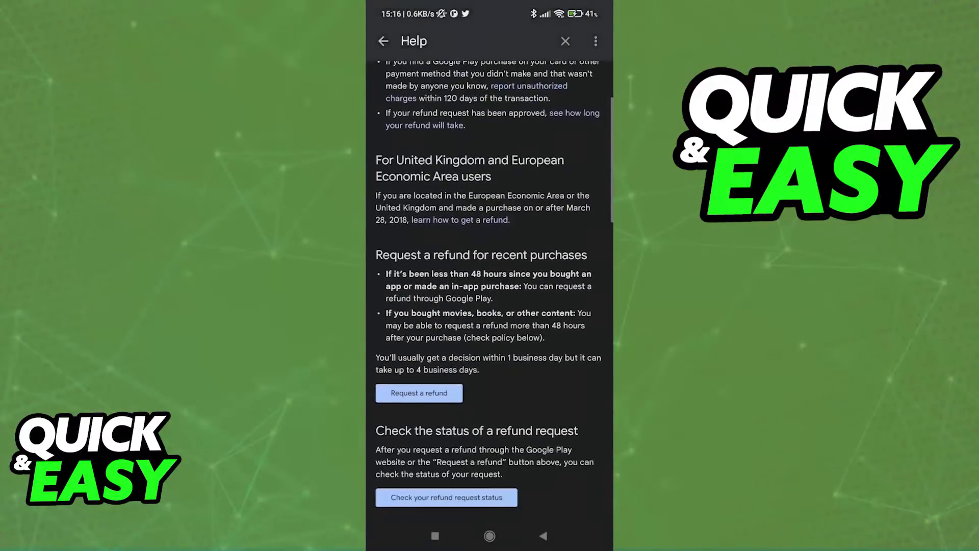
- Close the refunds help article and return to the account menu
{"action": "scroll", "scroll_direction": "down", "scroll_amount": 3}
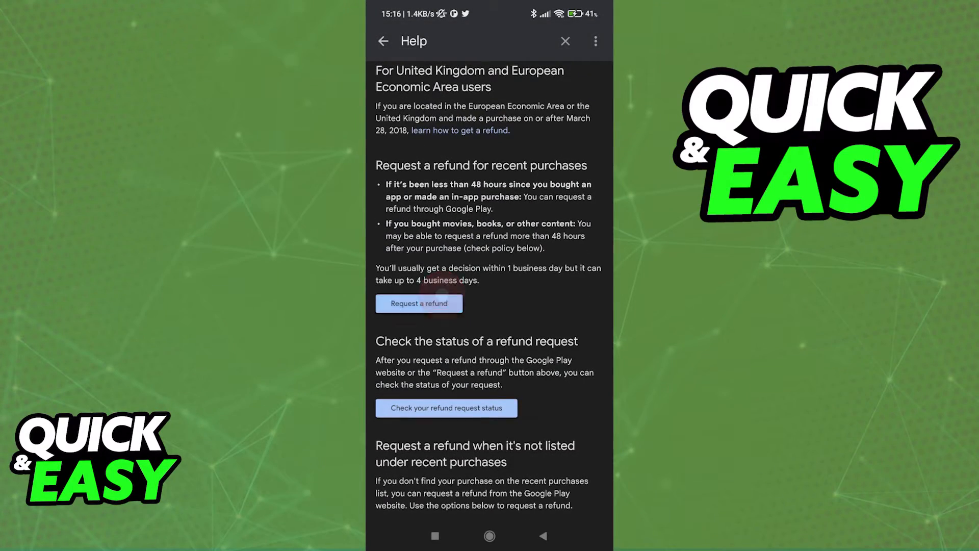
{"action": "left_click", "coordinate": [419, 304]}
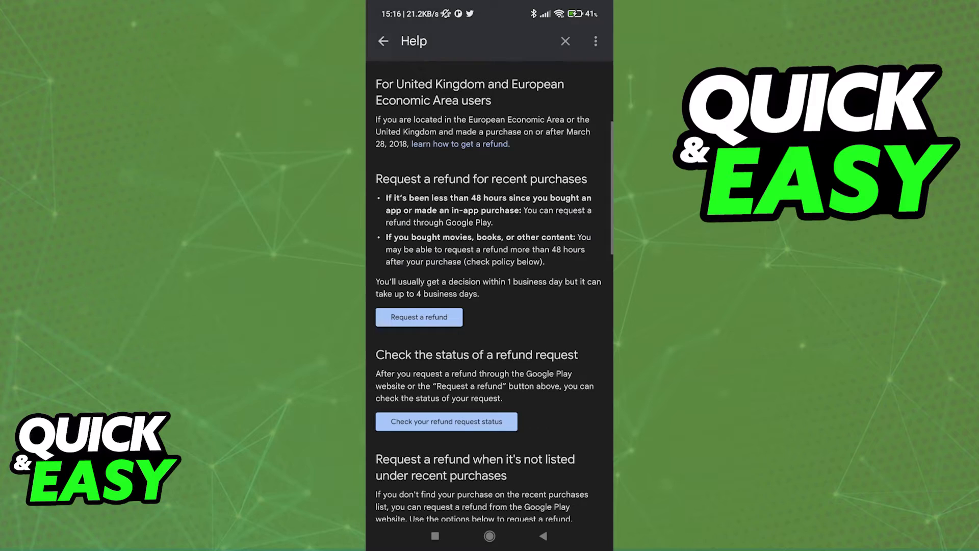
{"action": "left_click", "coordinate": [383, 41]}
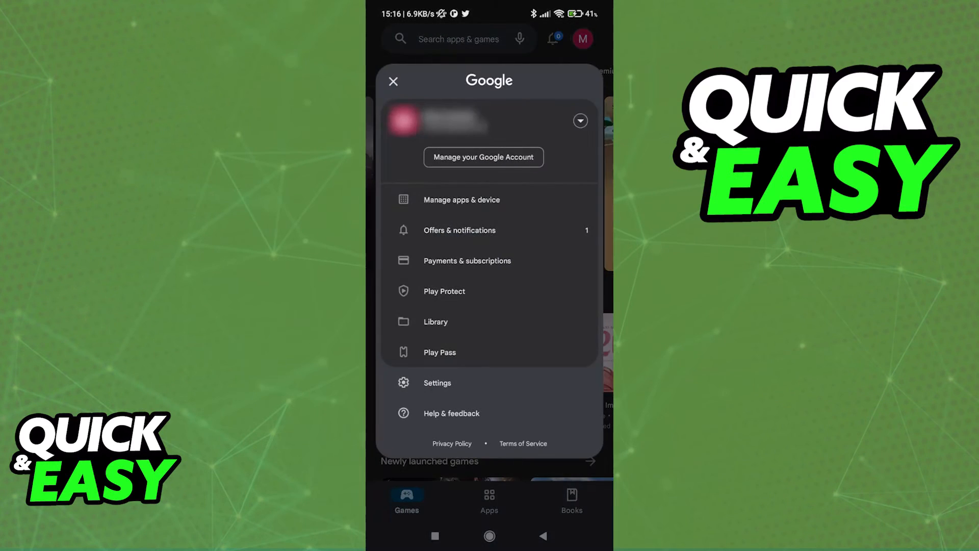
- Go to Payments & subscriptions and open the Subscriptions page
{"action": "left_click", "coordinate": [467, 260]}
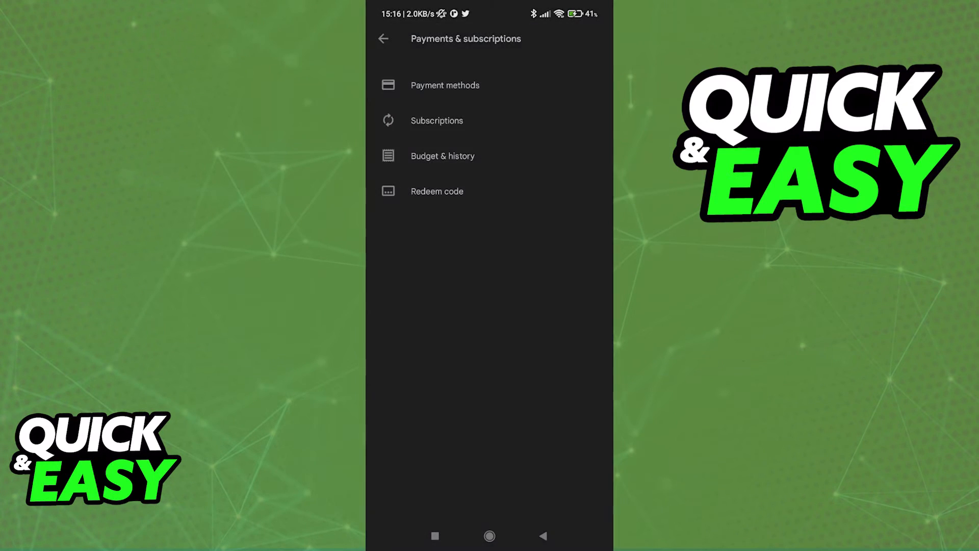
{"action": "left_click", "coordinate": [437, 120]}
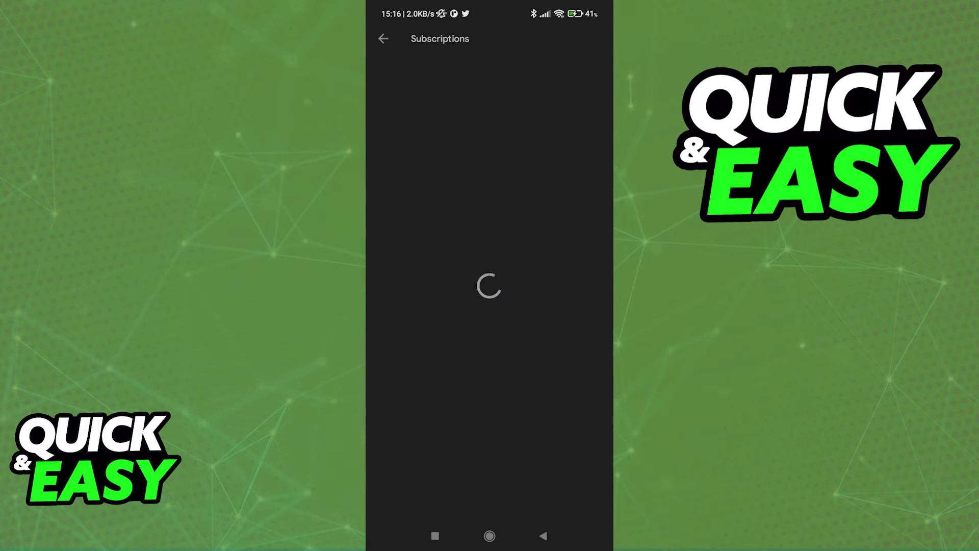